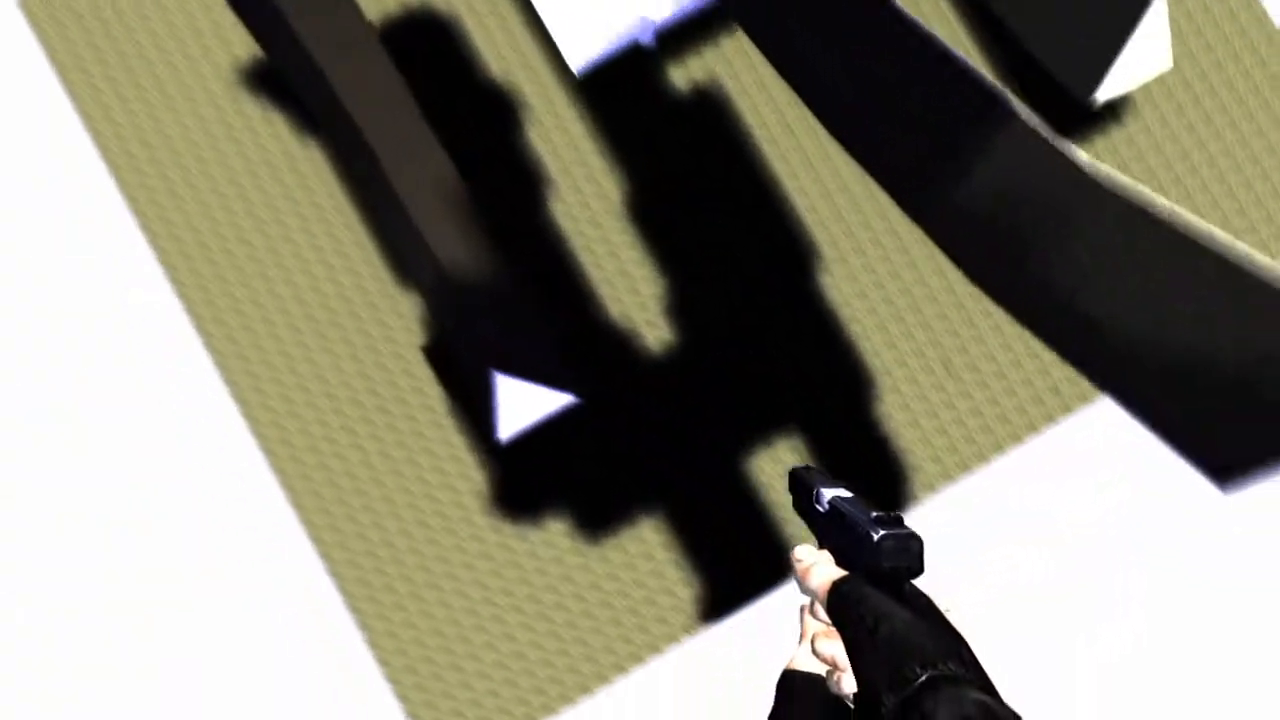
{"action": "mouse_move", "coordinate": [640, 360]}
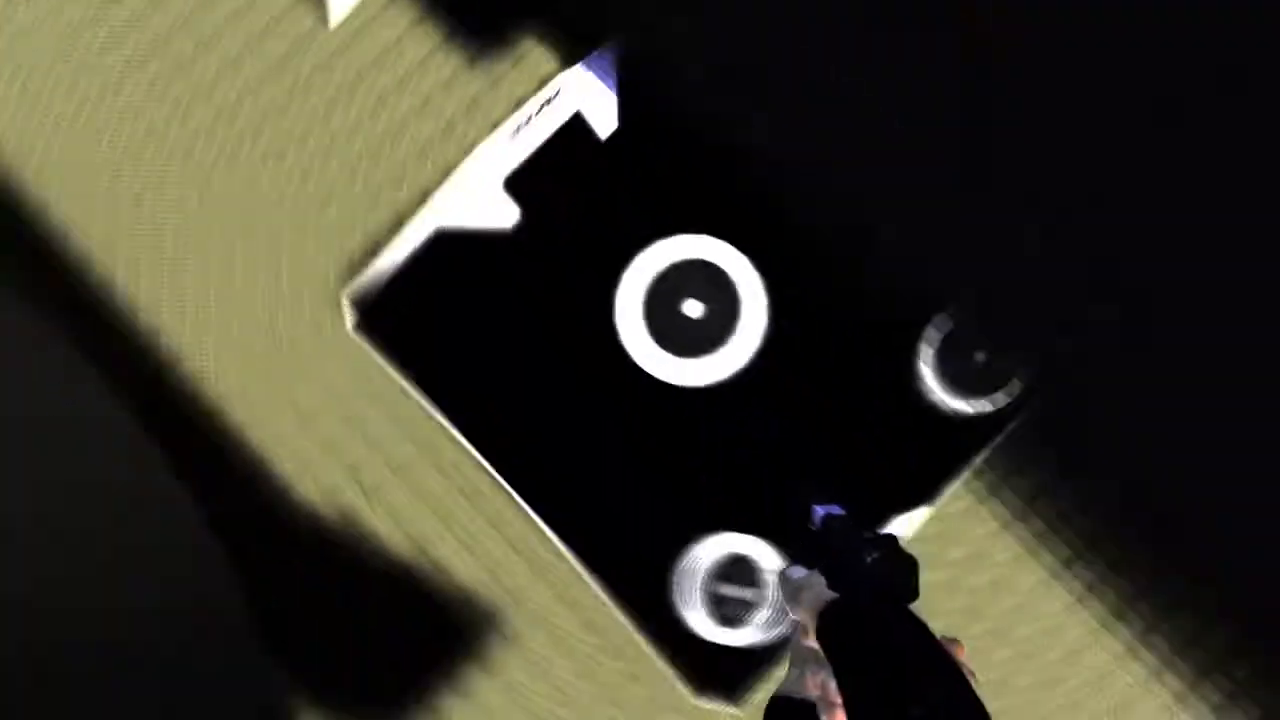